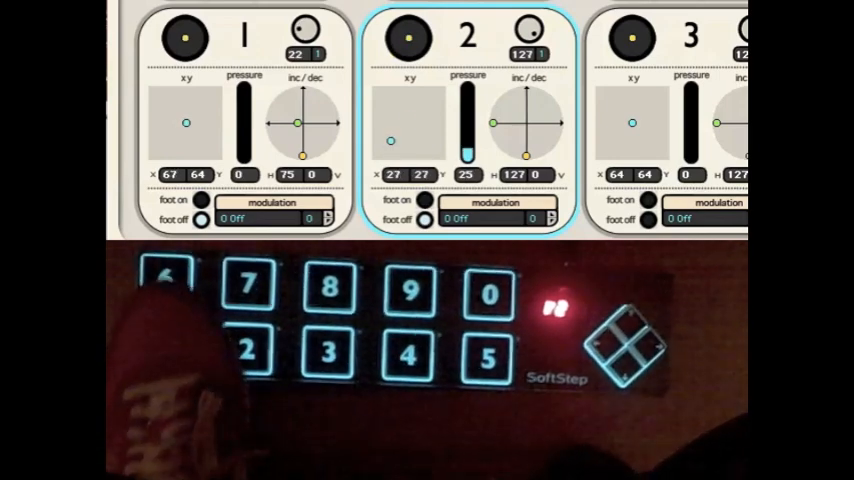
- Switch on Pad 1's modulation row 1 and show its source list (Knob, Pressure, X, Y)
click(160, 341)
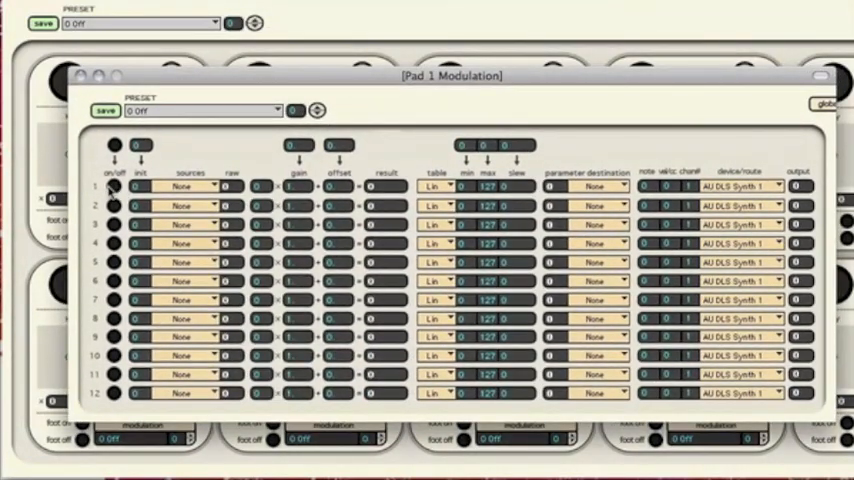
click(114, 186)
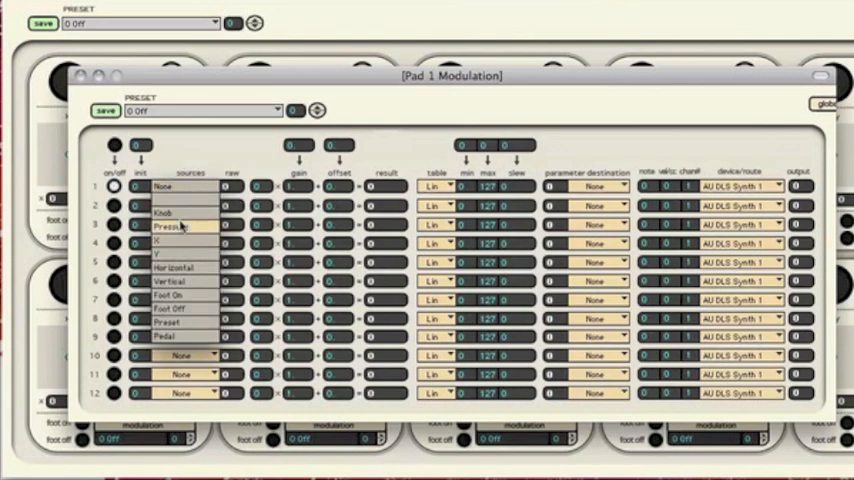
mouse_move(183, 243)
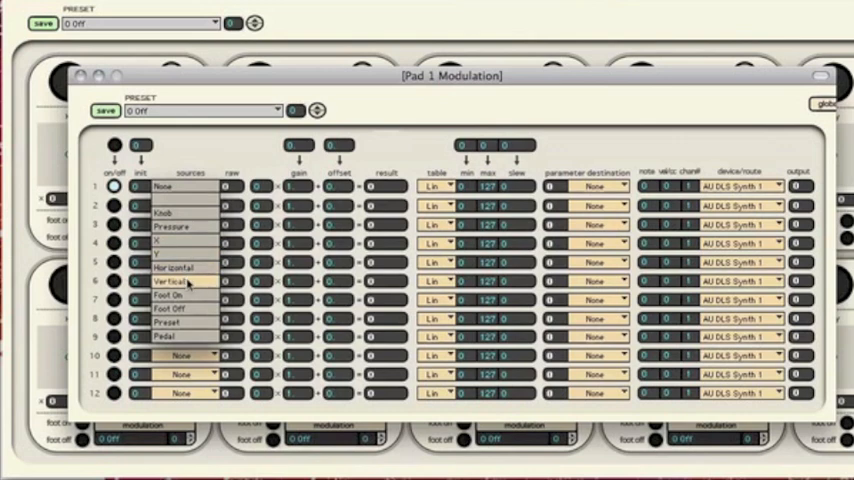
mouse_move(186, 297)
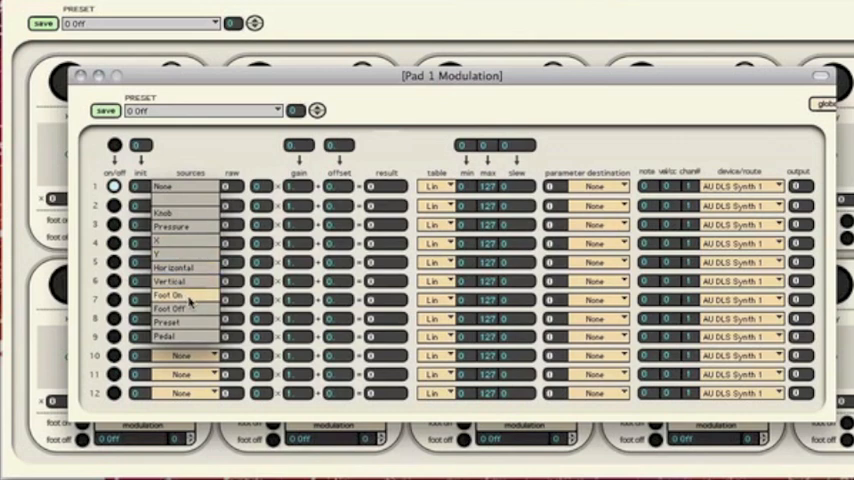